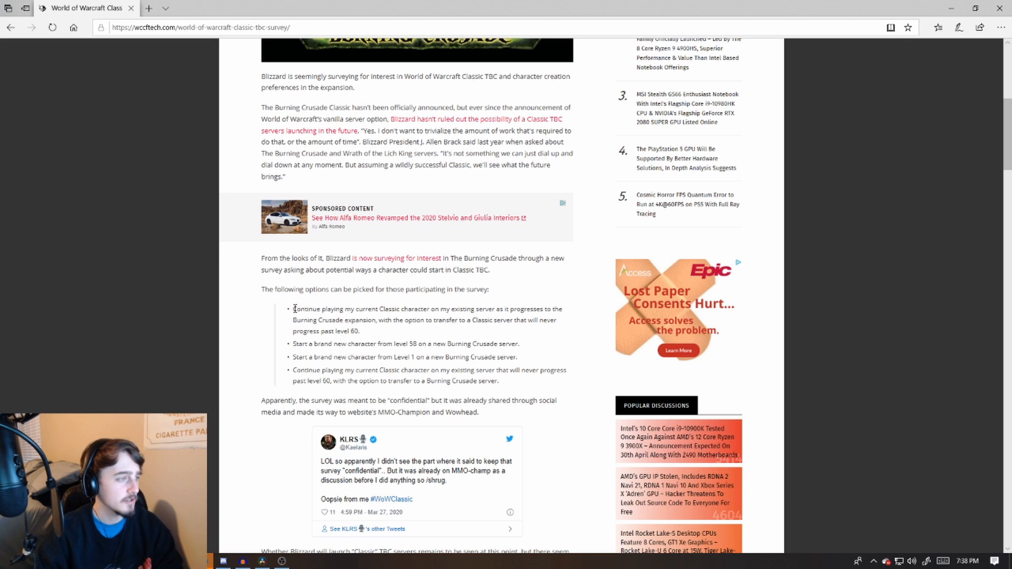
Highlight the survey options in the WoW Classic TBC article, ending on the fourth level-60 option
double_click(301, 309)
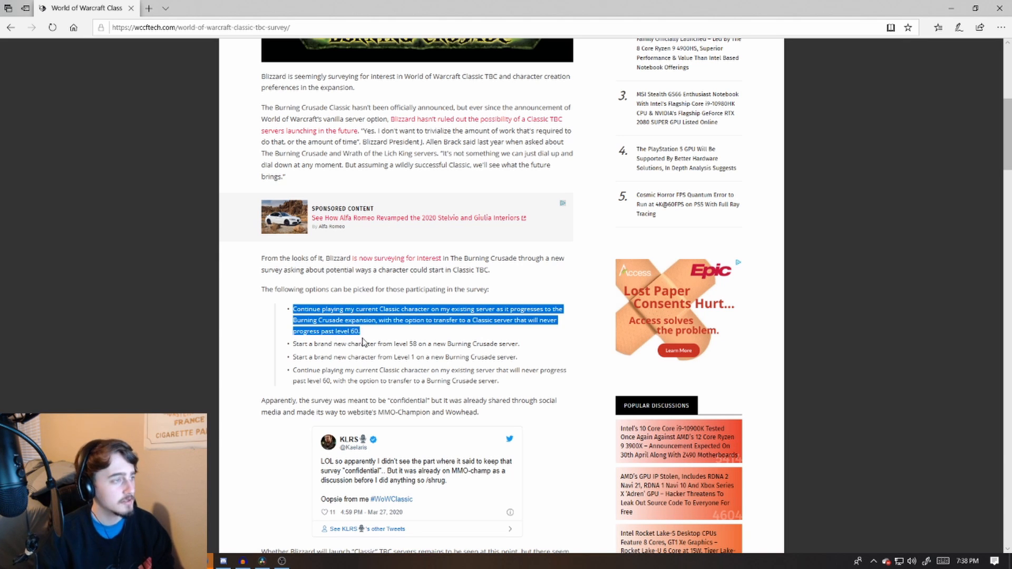
left_click(362, 341)
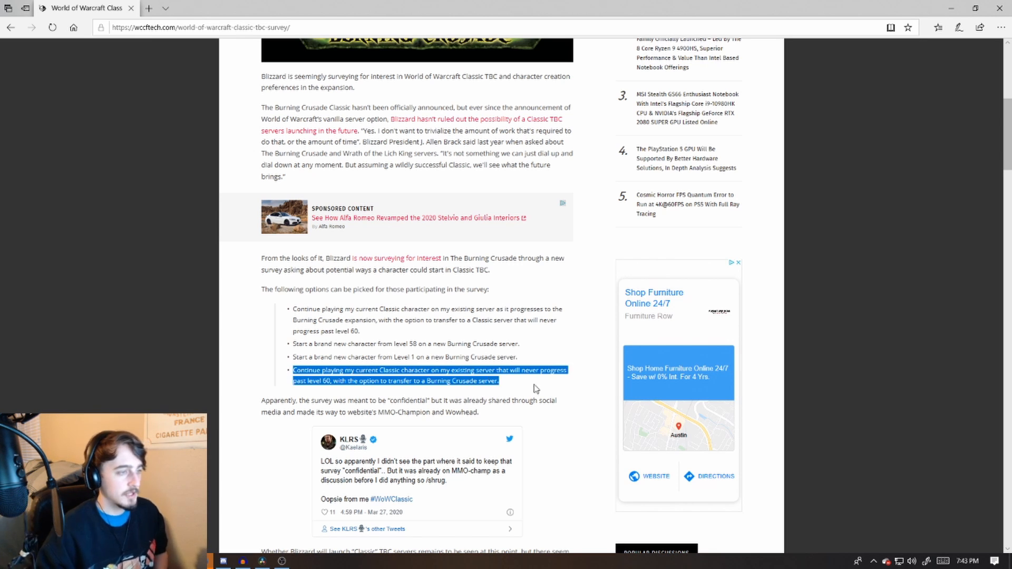
left_click(531, 390)
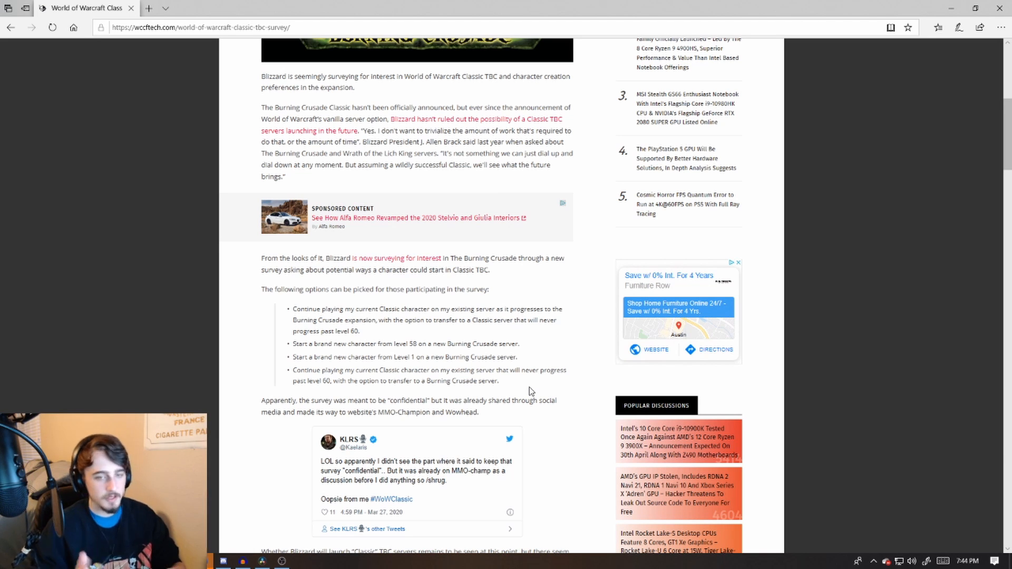
mouse_move(583, 325)
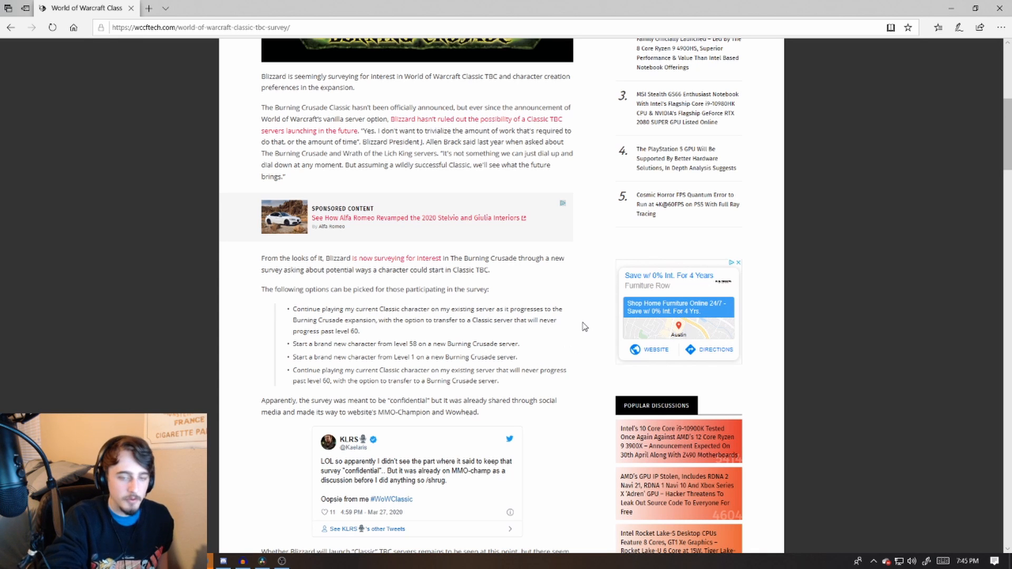
mouse_move(488, 377)
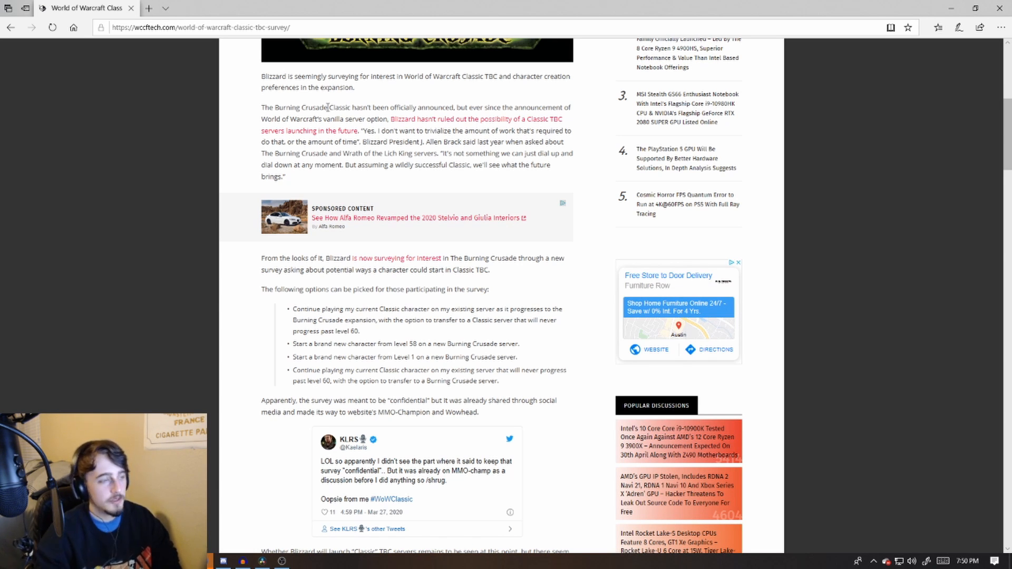
mouse_move(322, 156)
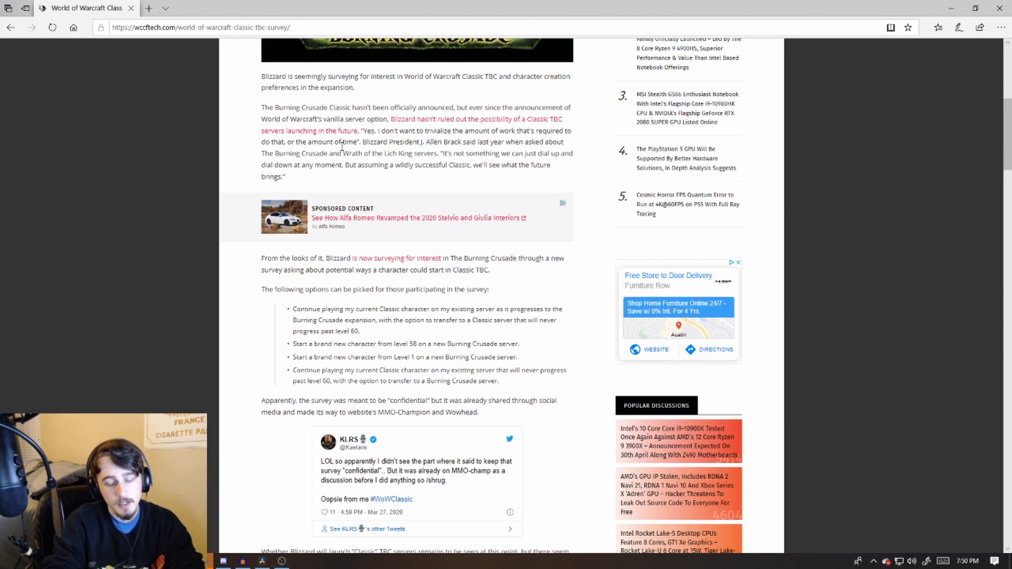
mouse_move(342, 149)
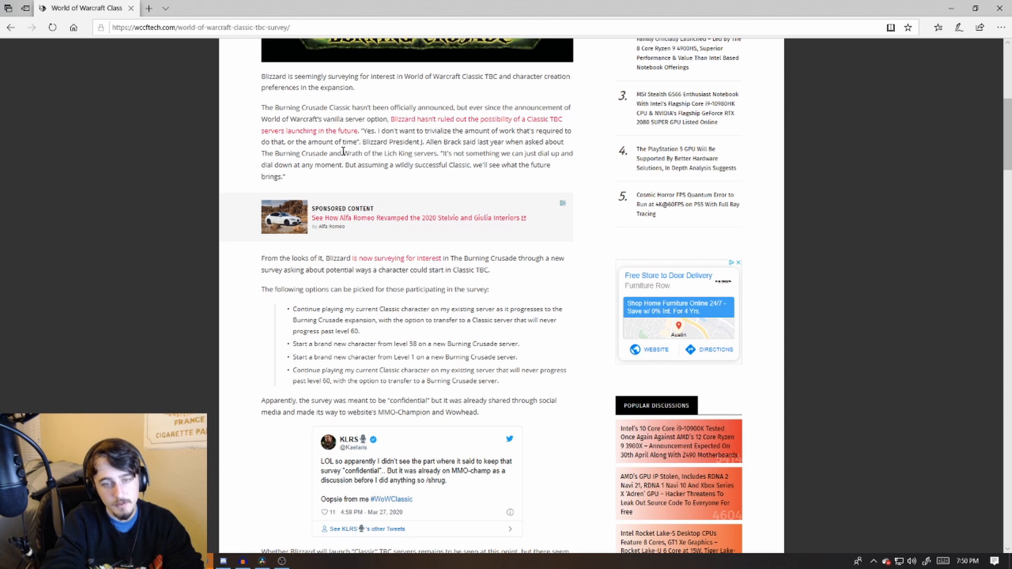